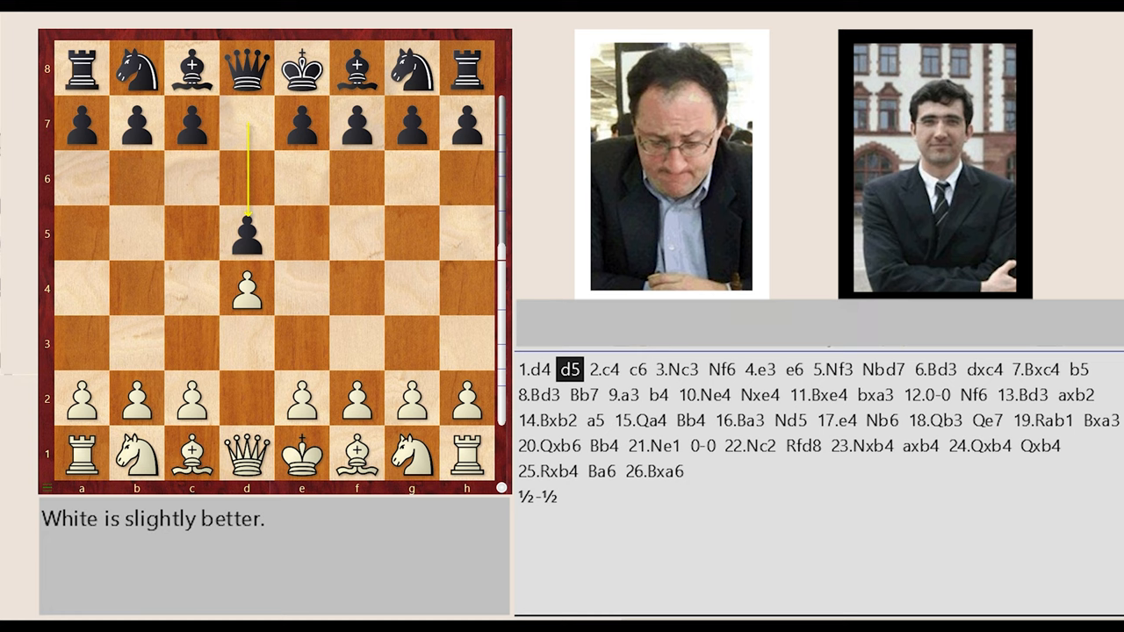
Step: Step through the opening moves from 1...d5 to 9.a3, where White holds an edge
{"action": "left_click", "coordinate": [605, 369]}
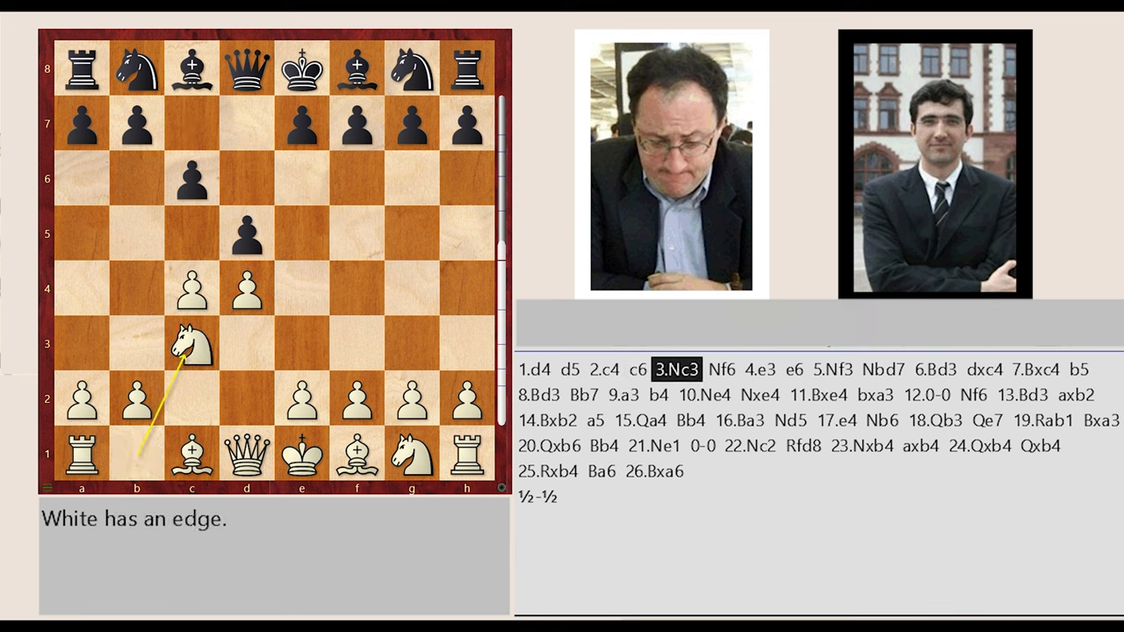
{"action": "left_click", "coordinate": [724, 369]}
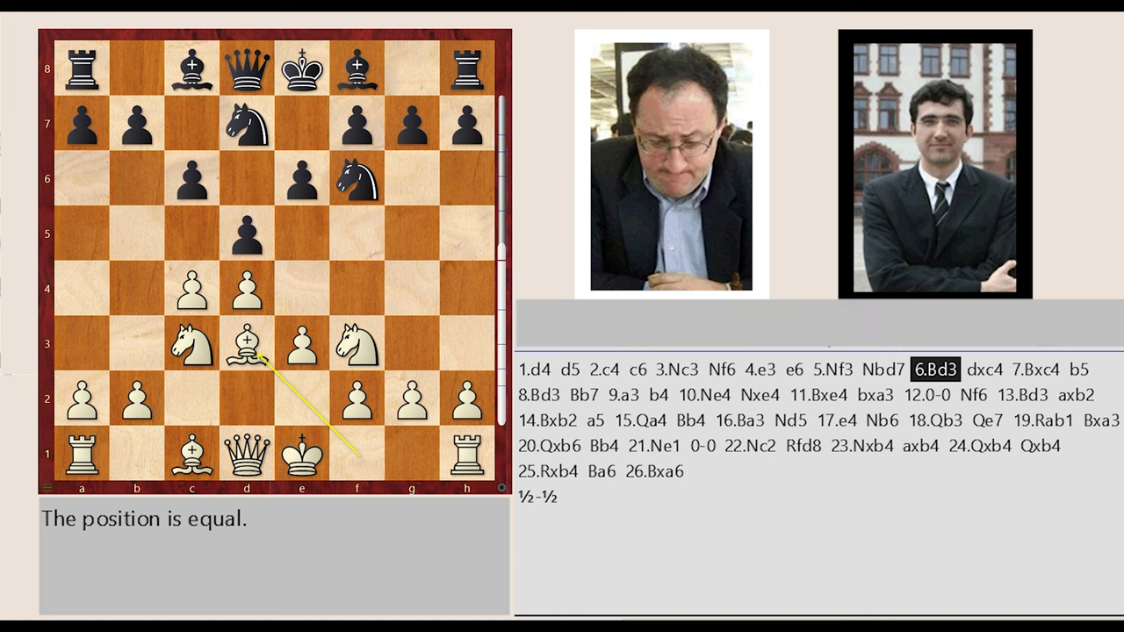
{"action": "left_click", "coordinate": [988, 369]}
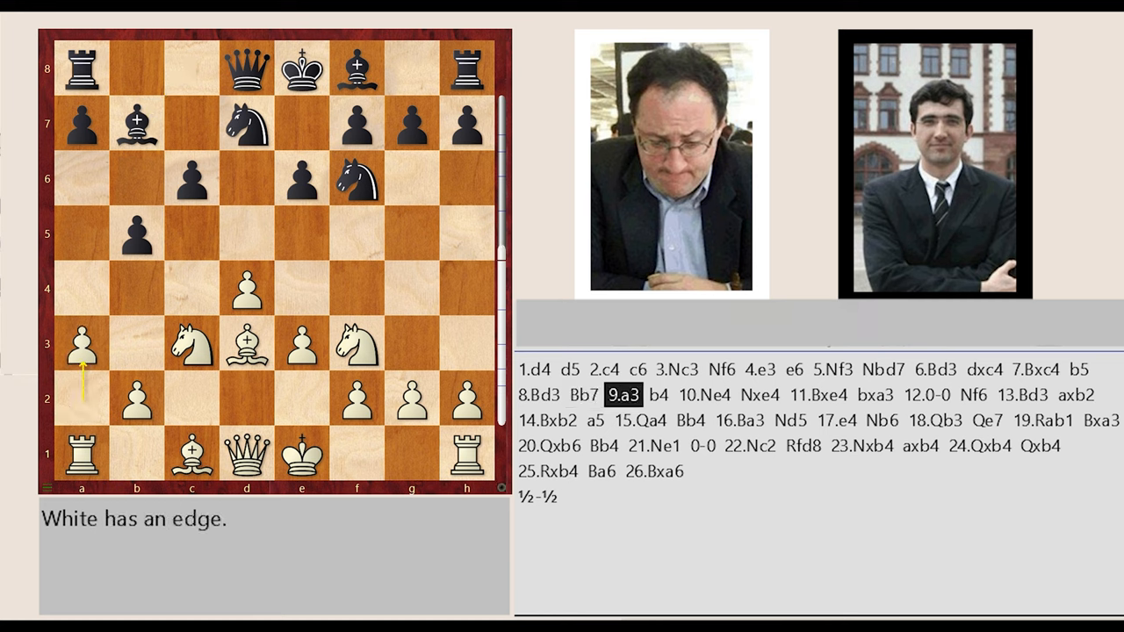
Step: Advance to 14.Bxb2, where the comment calls it equal with Black's passed a5-pawn
{"action": "left_click", "coordinate": [658, 395]}
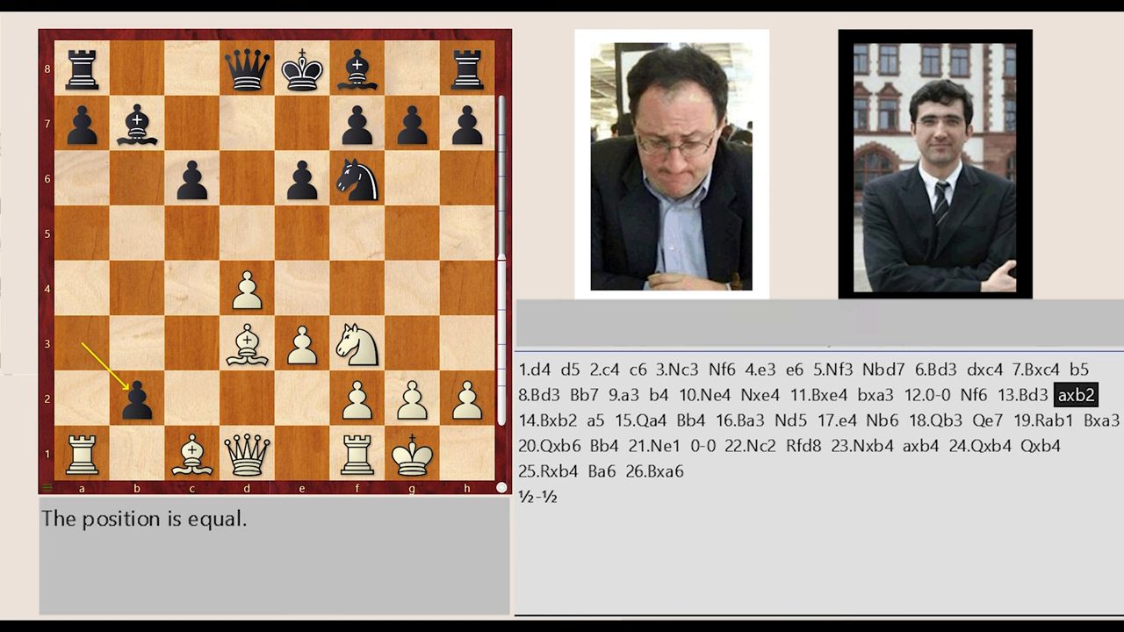
{"action": "left_click", "coordinate": [549, 420]}
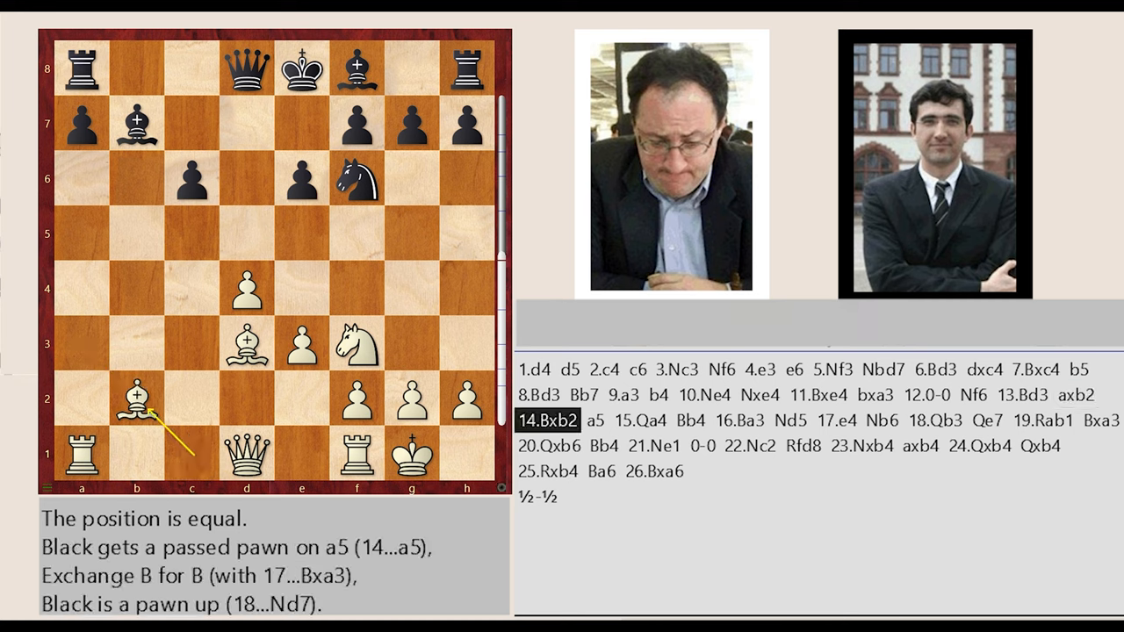
Step: Jump to 19...Bxa3, the bishop exchange assessed as slightly better for White
{"action": "left_click", "coordinate": [595, 420]}
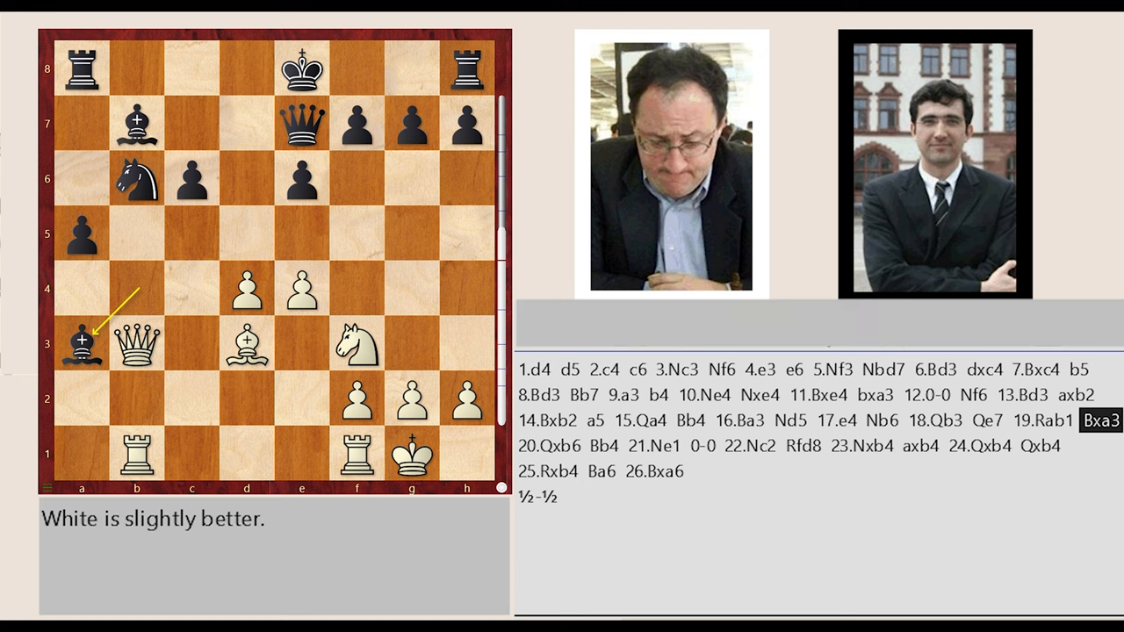
Step: Click through the moves from 20.Qxb6 to the final 26.Bxa6, an equal position
{"action": "left_click", "coordinate": [548, 445]}
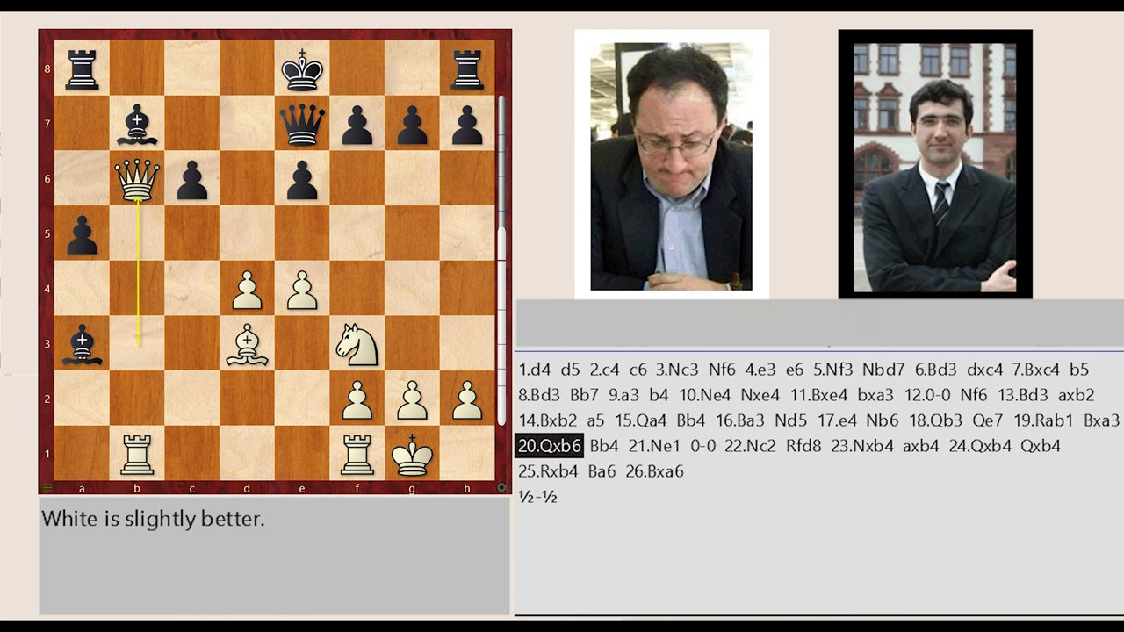
{"action": "left_click", "coordinate": [605, 446]}
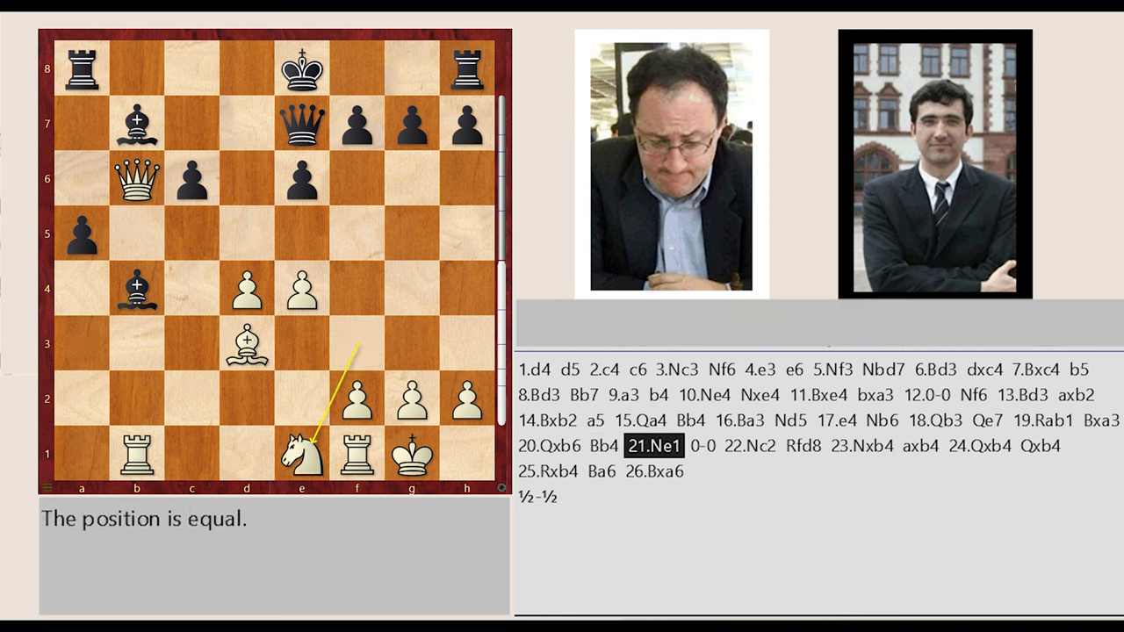
{"action": "left_click", "coordinate": [704, 447]}
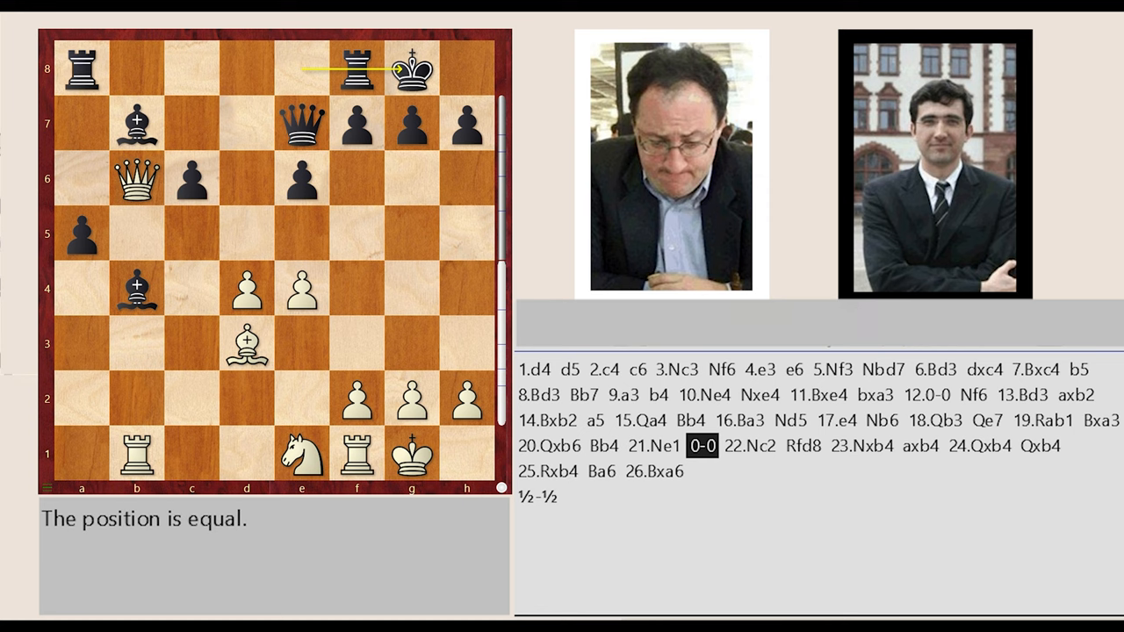
{"action": "left_click", "coordinate": [749, 447]}
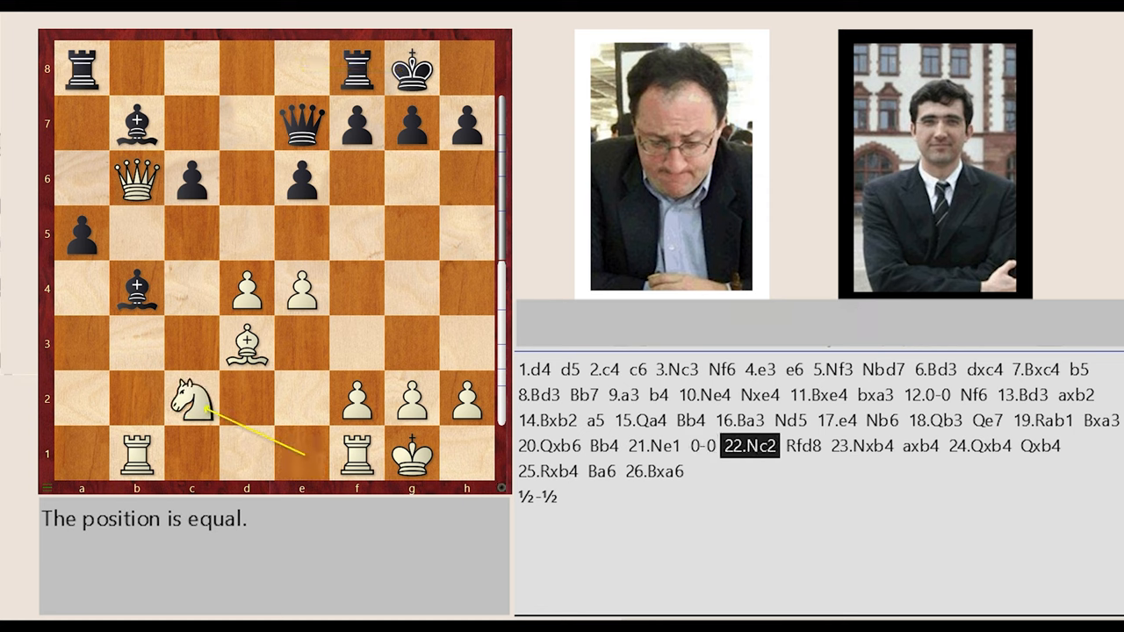
{"action": "left_click", "coordinate": [803, 446]}
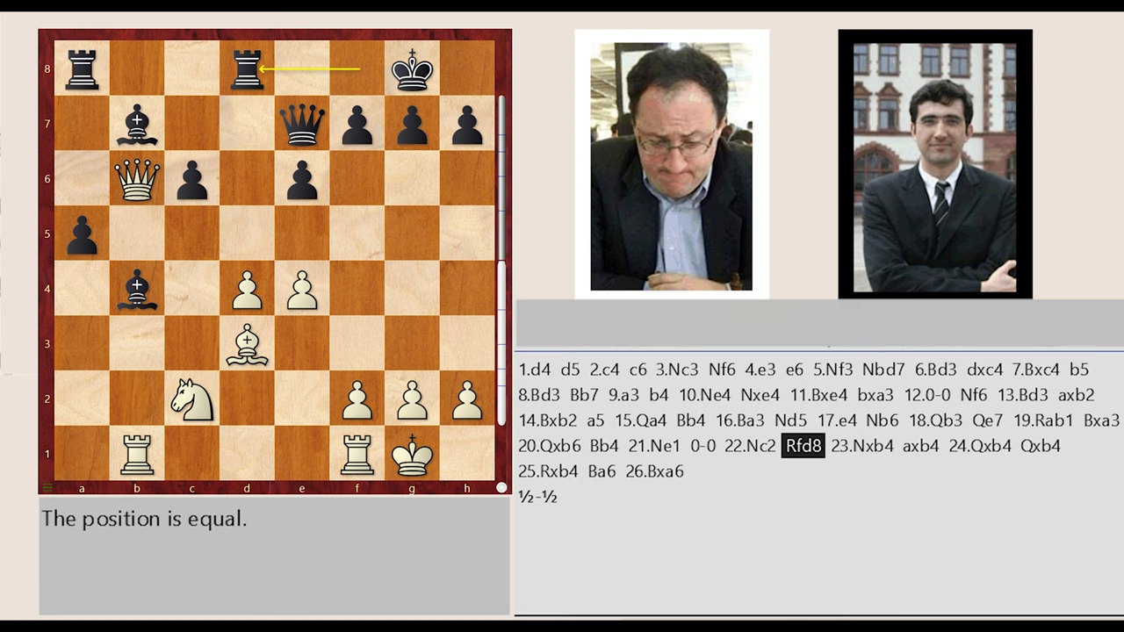
{"action": "left_click", "coordinate": [862, 447]}
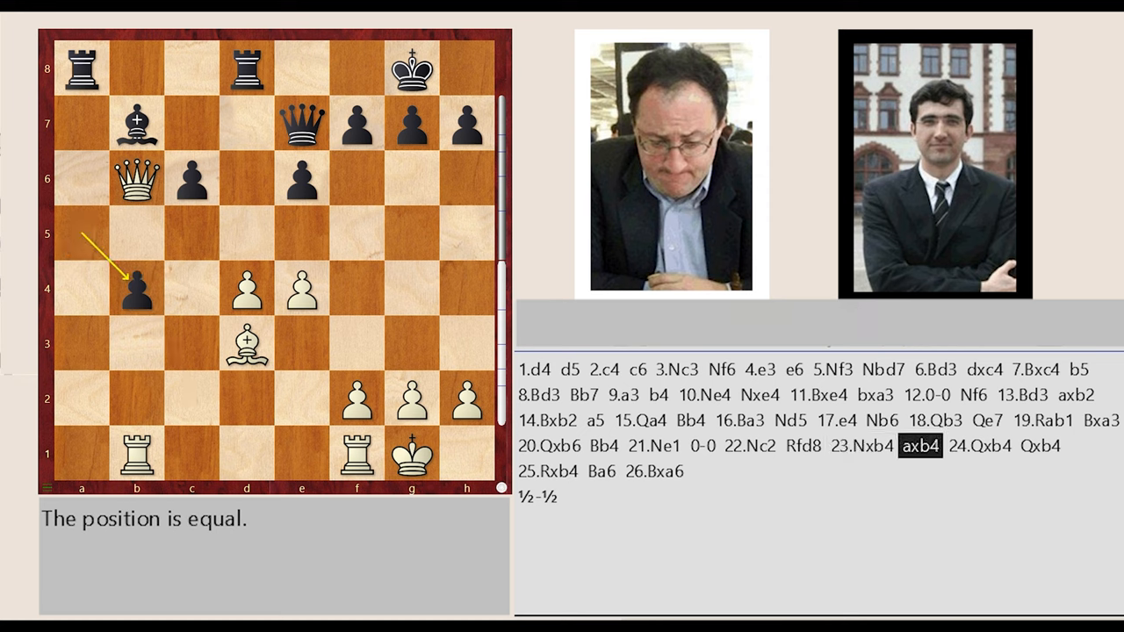
{"action": "left_click", "coordinate": [981, 446]}
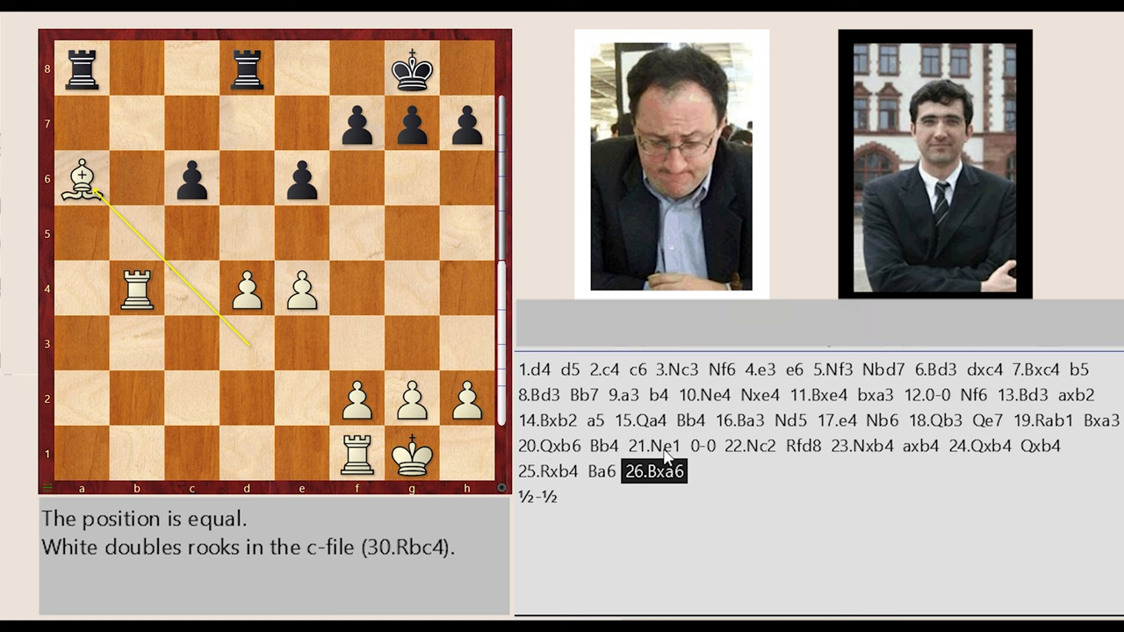
{"action": "mouse_move", "coordinate": [713, 526]}
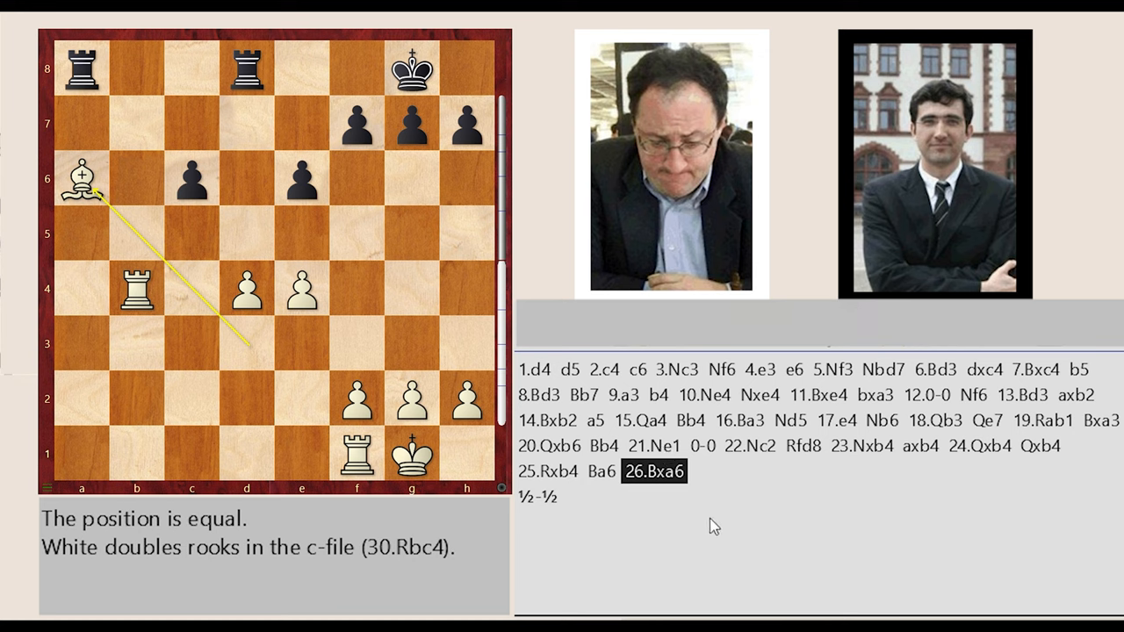